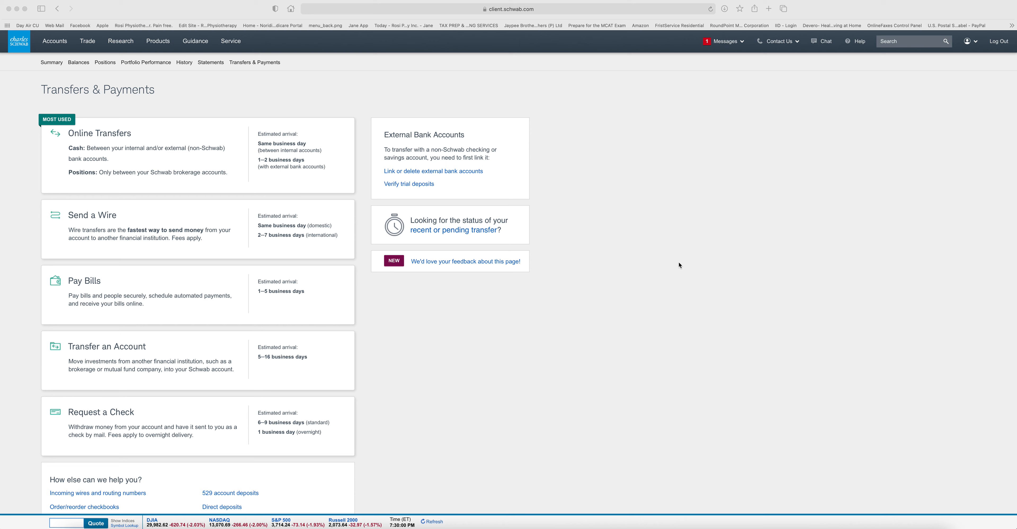
mouse_move(696, 232)
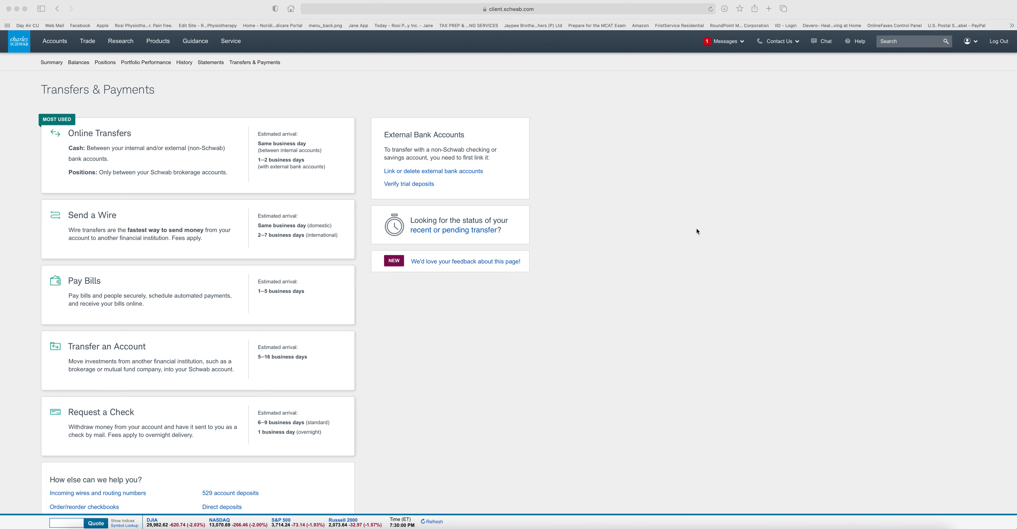
mouse_move(139, 142)
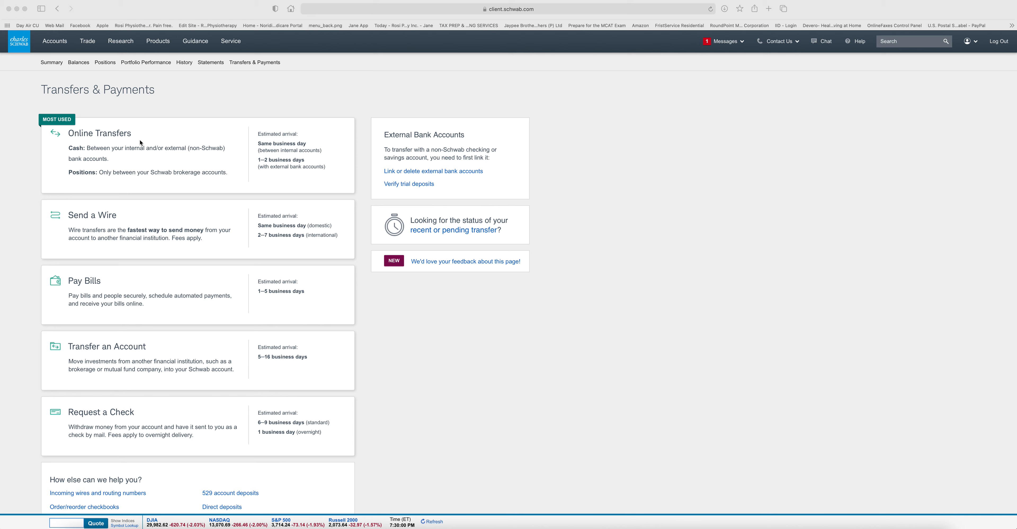
mouse_move(335, 130)
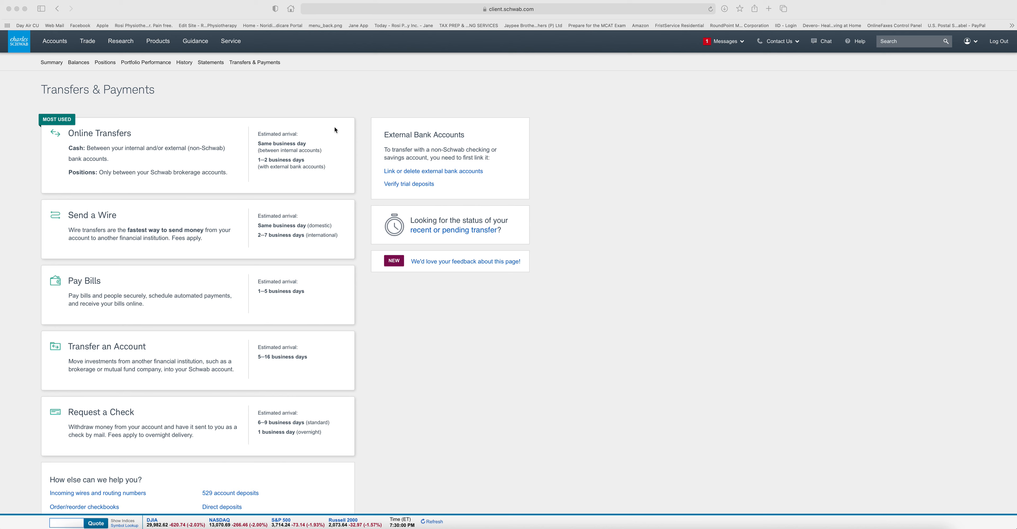
mouse_move(627, 121)
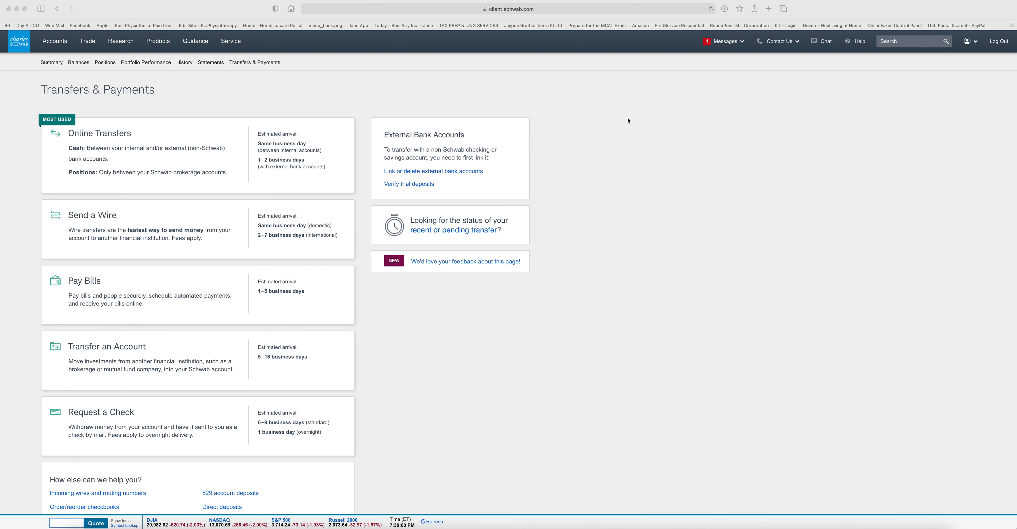
mouse_move(640, 120)
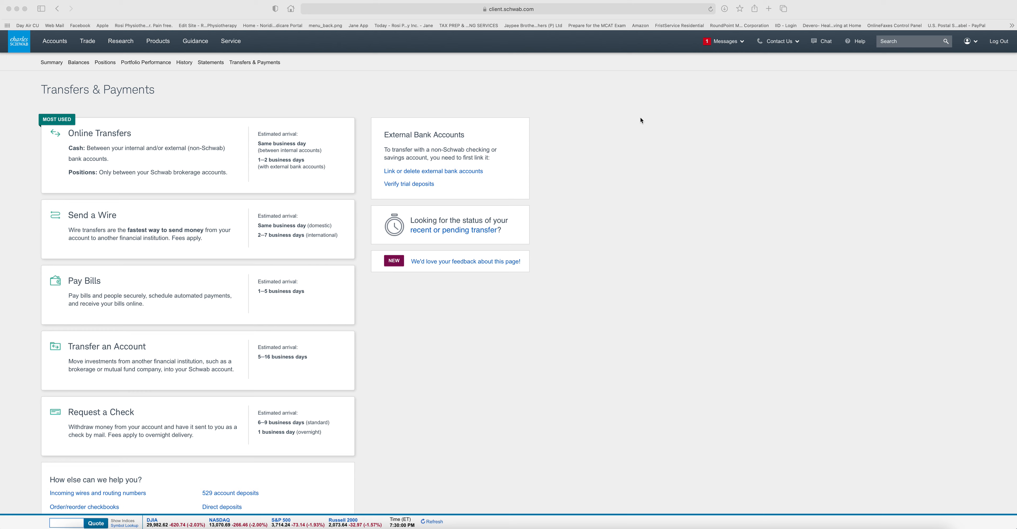
mouse_move(117, 58)
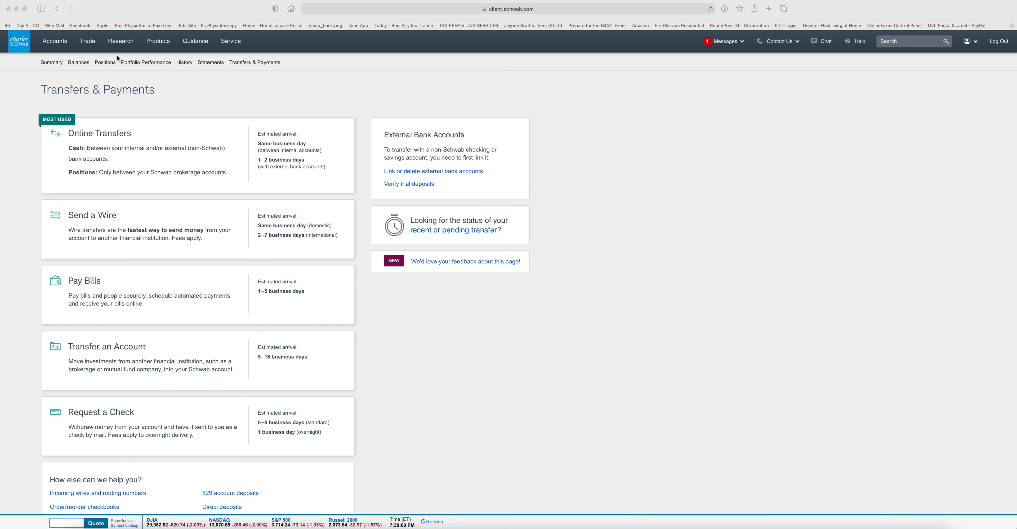
Show the Trade menu listing Stocks & ETFs, Options, Order Status and Trading Tools.
left_click(54, 41)
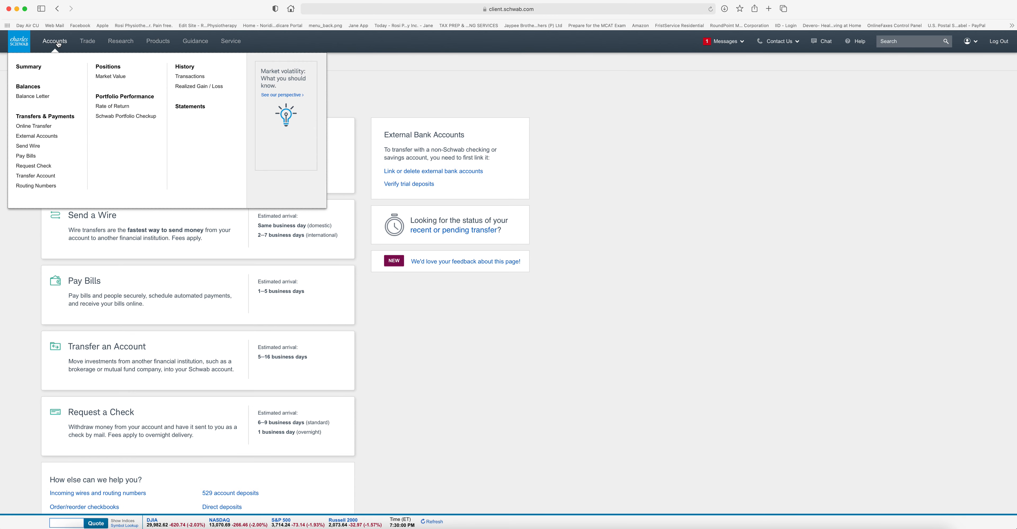
mouse_move(65, 44)
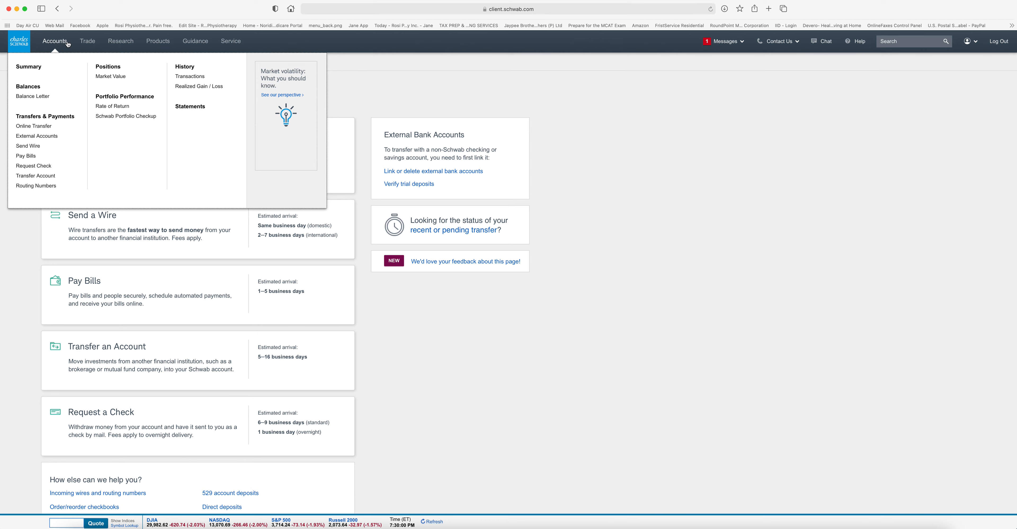
left_click(87, 41)
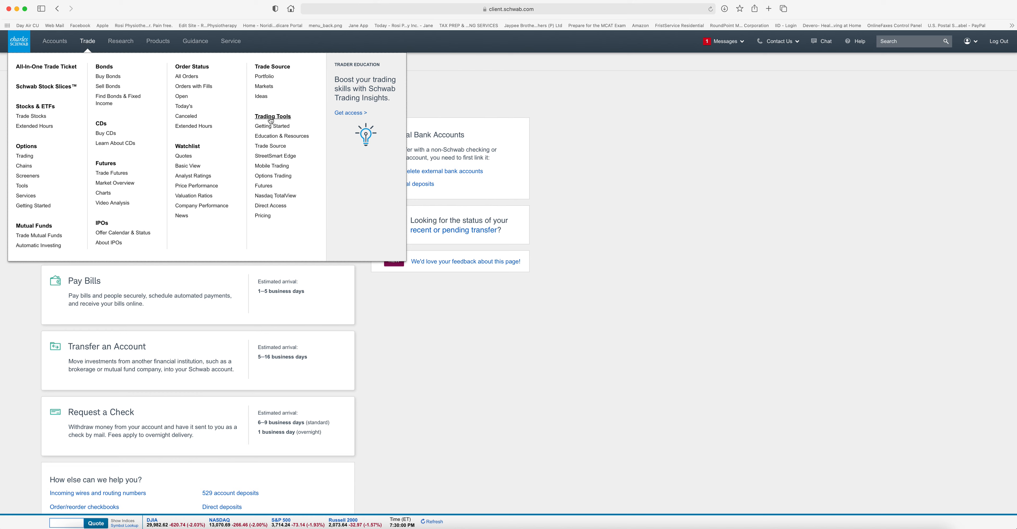
mouse_move(277, 156)
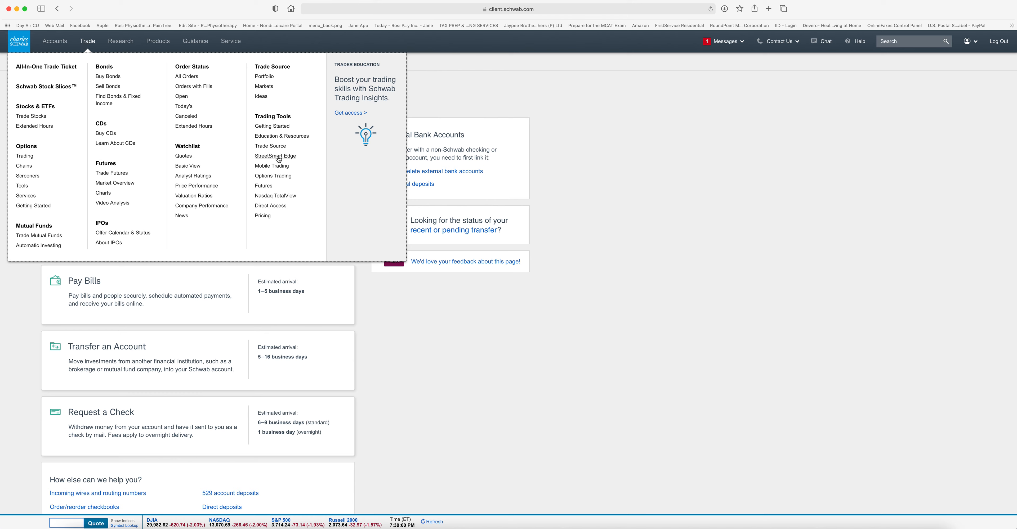
mouse_move(277, 158)
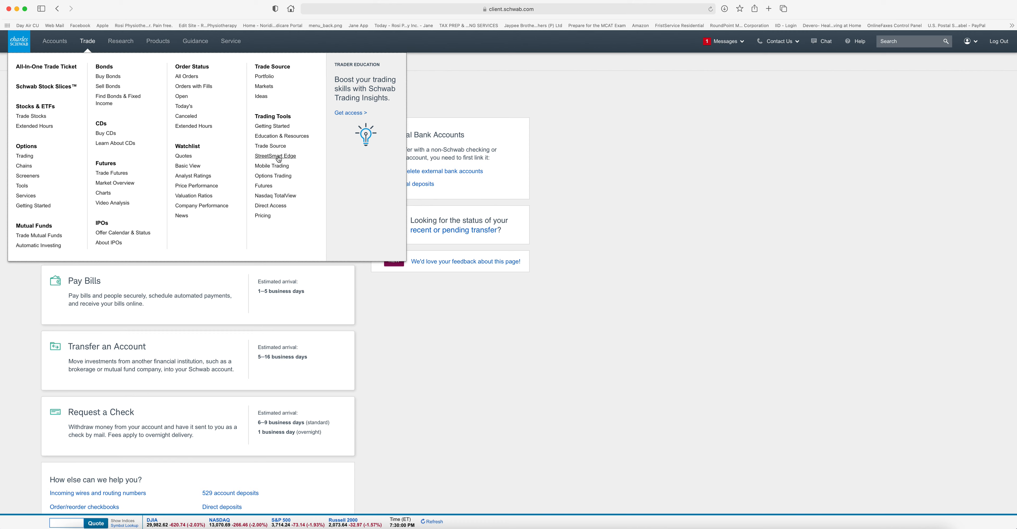
mouse_move(277, 158)
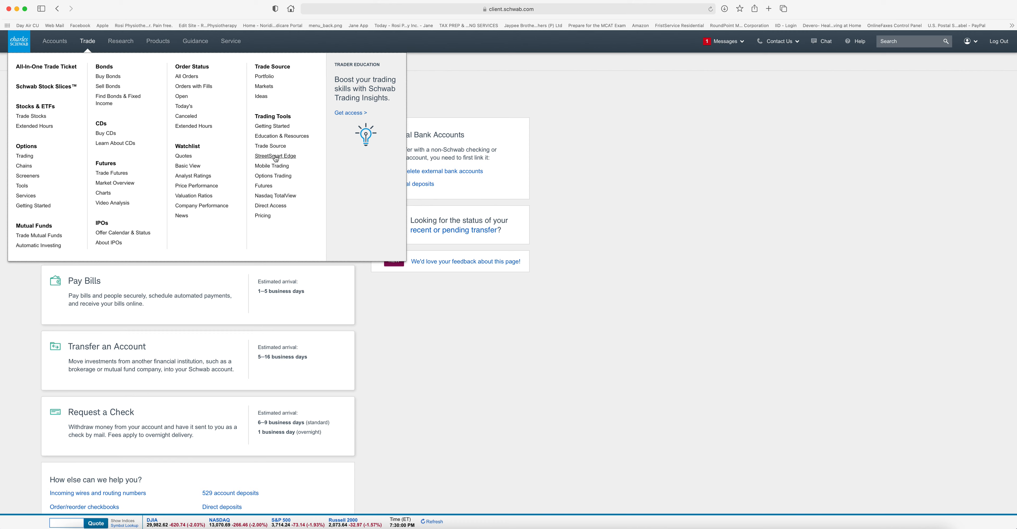
mouse_move(273, 116)
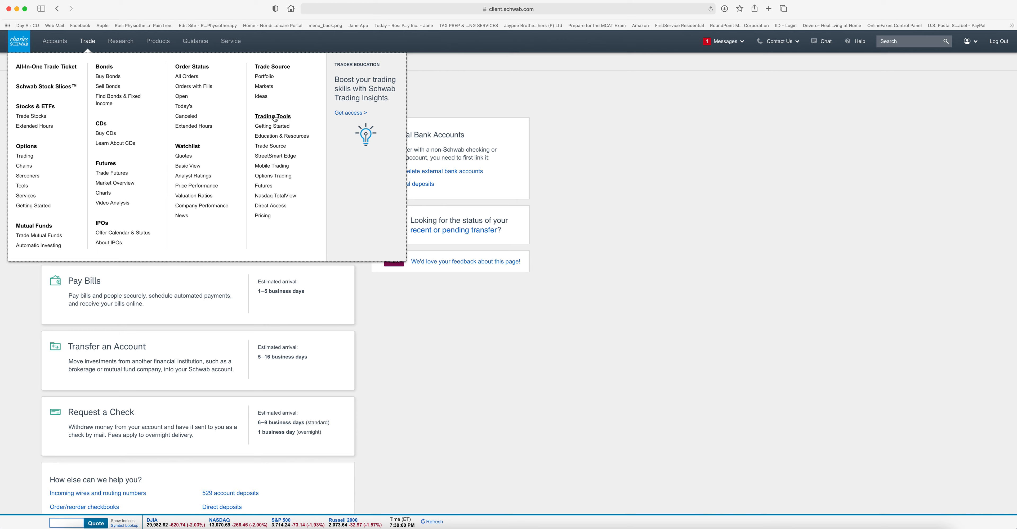
Go to the Trading Tools page and scroll to the StreetSmart Edge section.
left_click(272, 117)
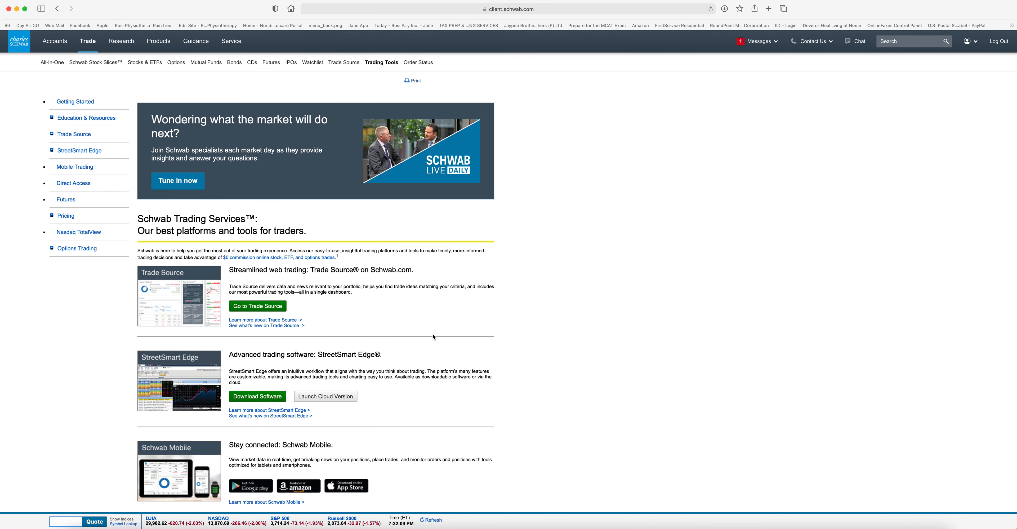
scroll("down", 3)
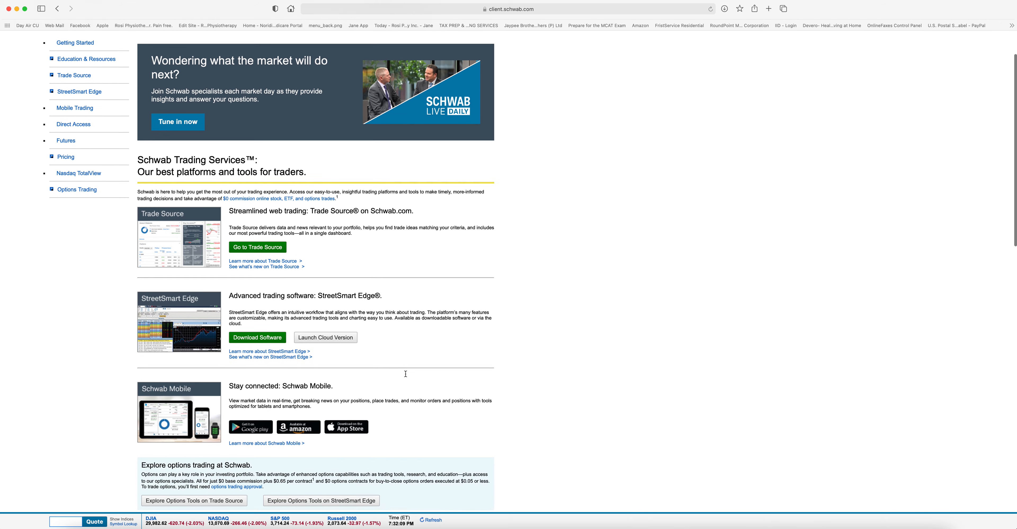
scroll("down", 3)
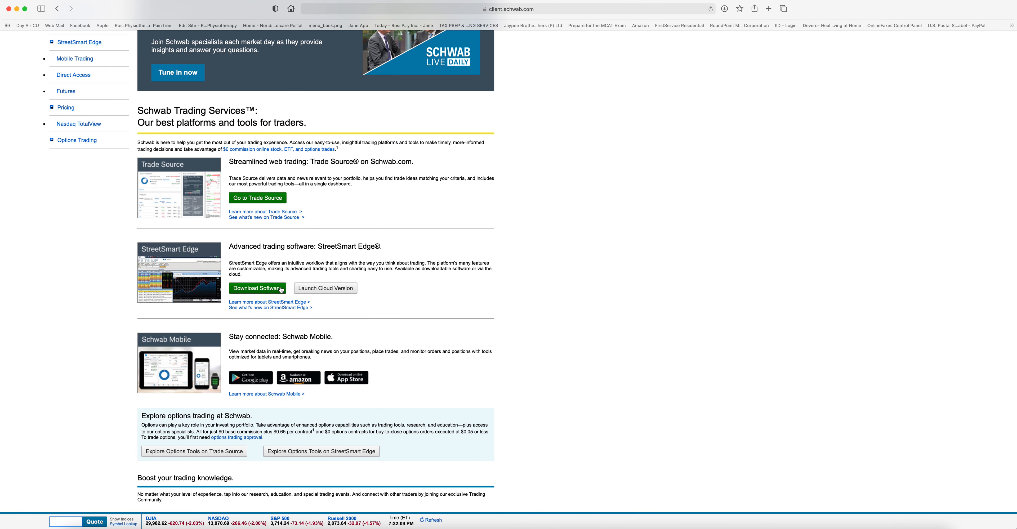
mouse_move(324, 288)
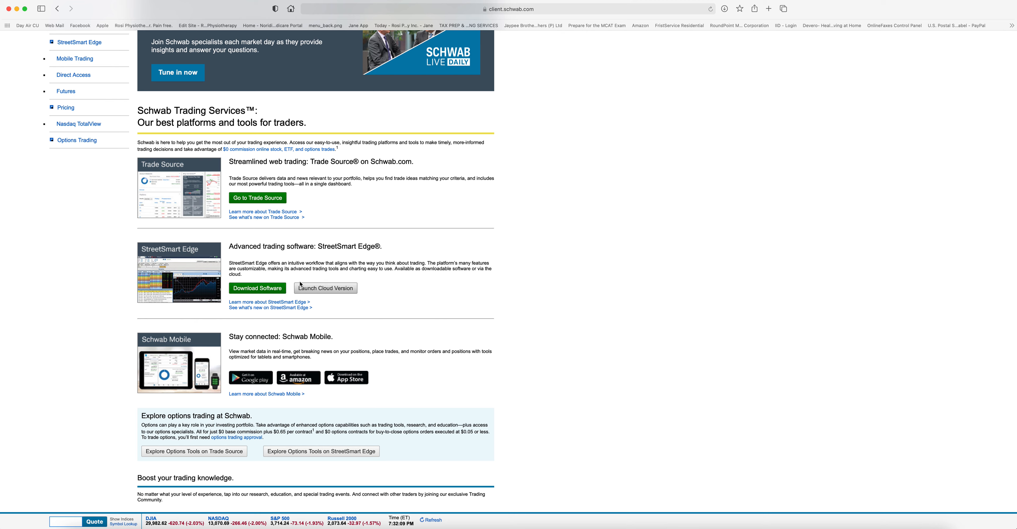
mouse_move(186, 255)
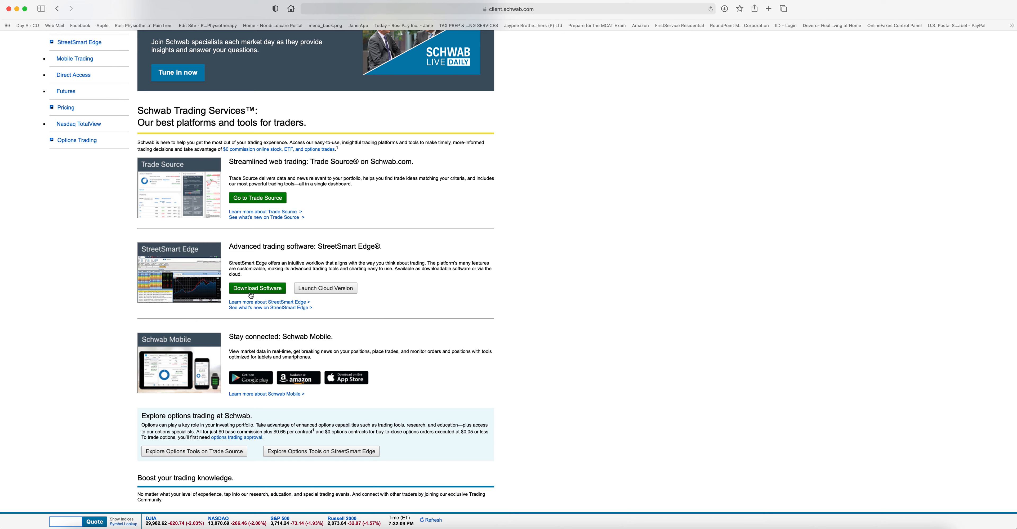
mouse_move(280, 284)
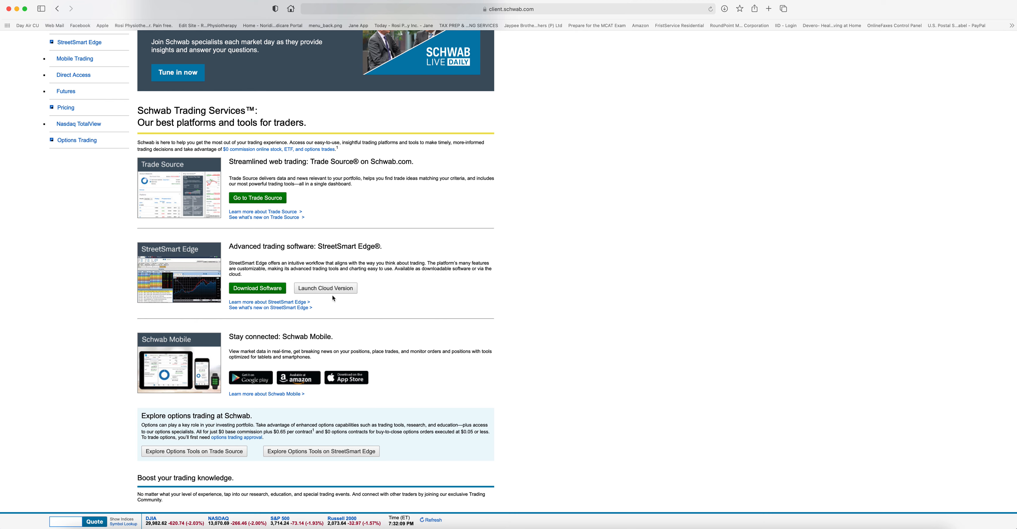
mouse_move(359, 288)
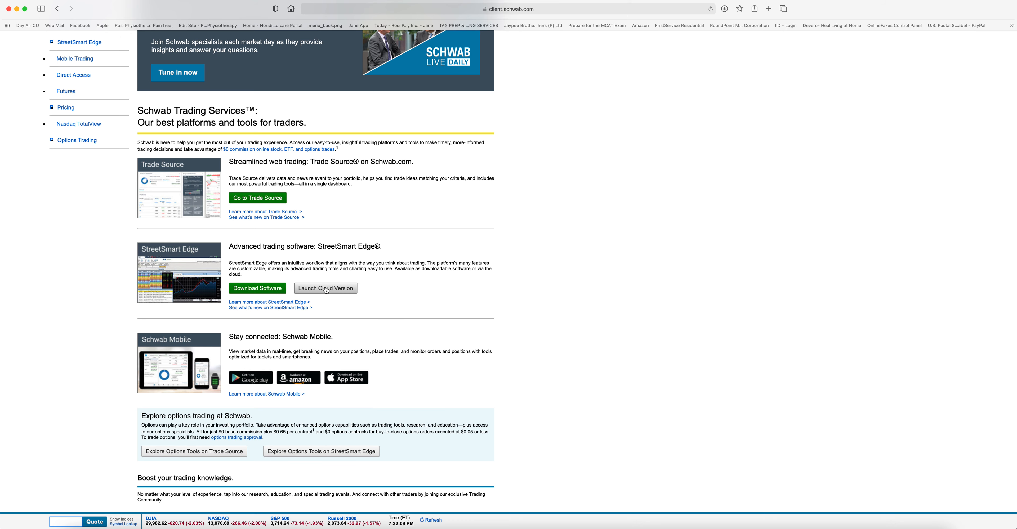
Launch the StreetSmart Edge cloud version and let its launch page load.
left_click(325, 288)
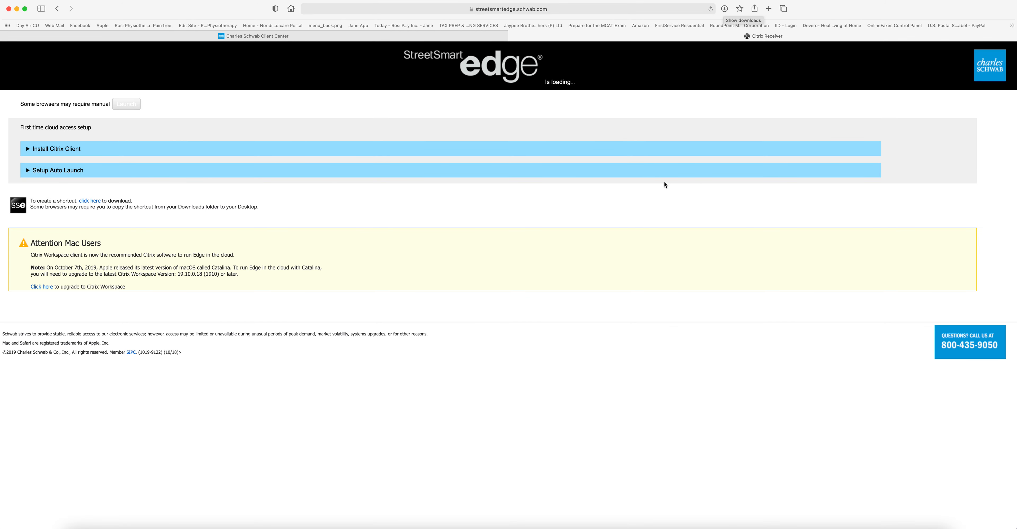
mouse_move(107, 233)
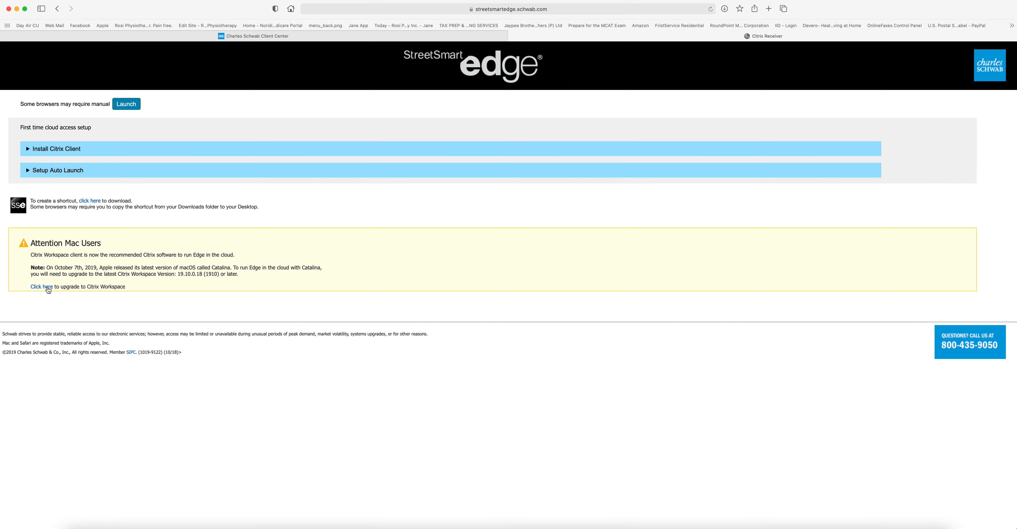
mouse_move(740, 37)
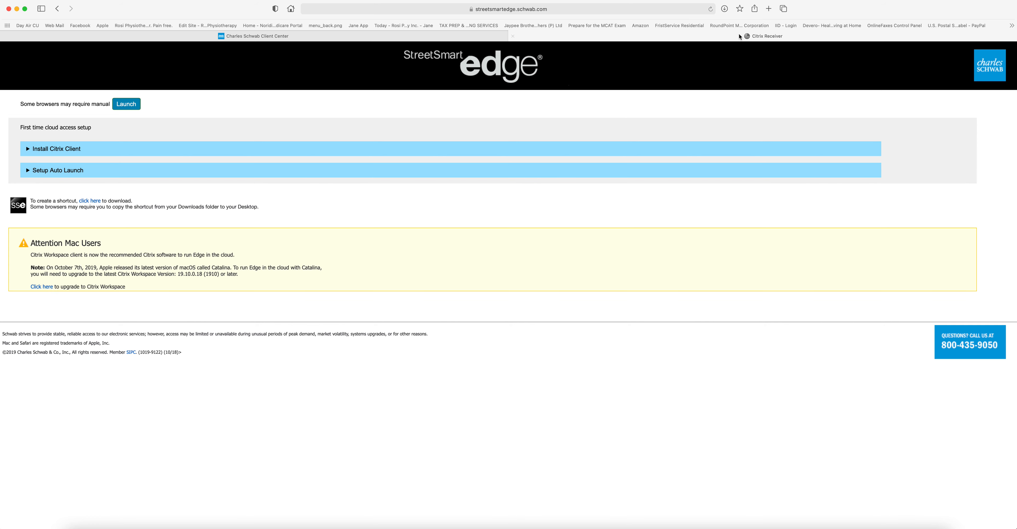
mouse_move(724, 9)
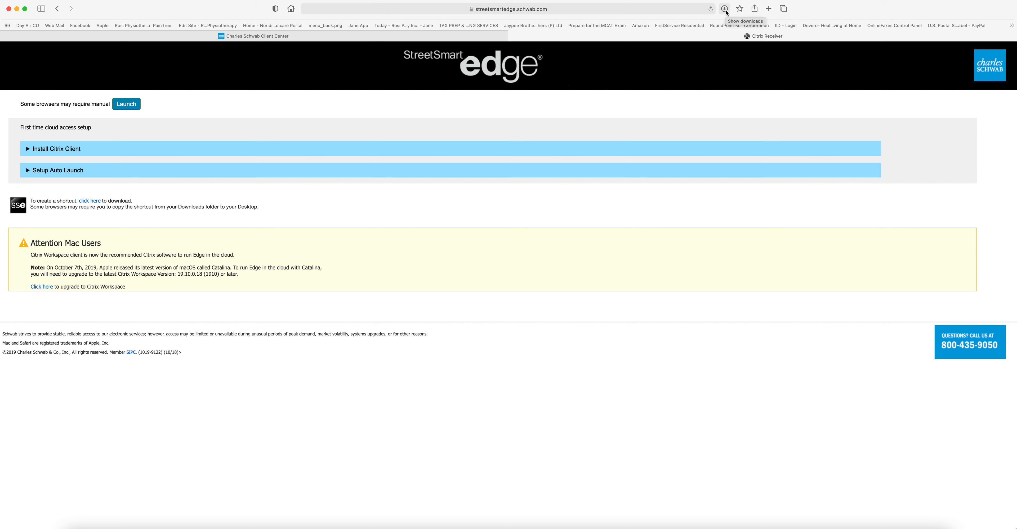
Start the cloud session from the downloaded launch file and bring the workspace forward.
left_click(725, 9)
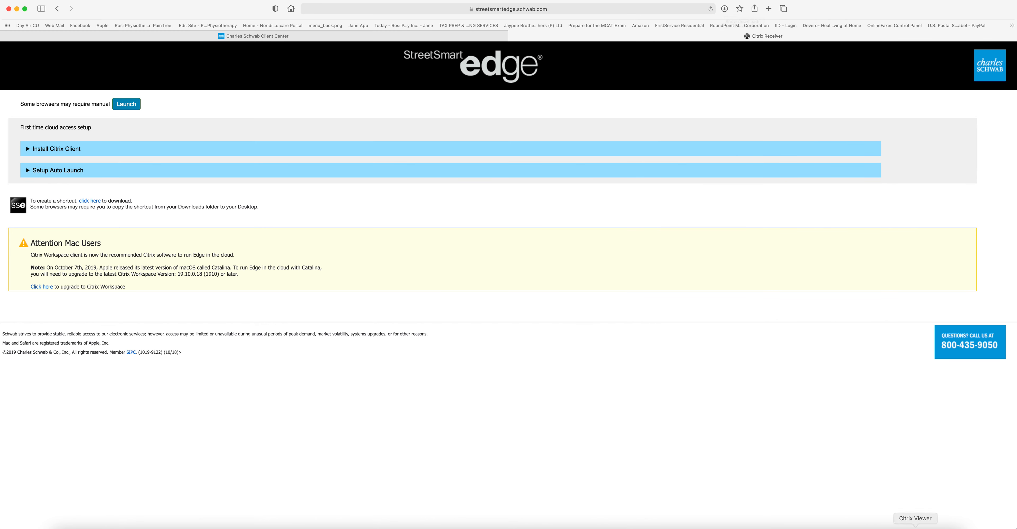
mouse_move(905, 387)
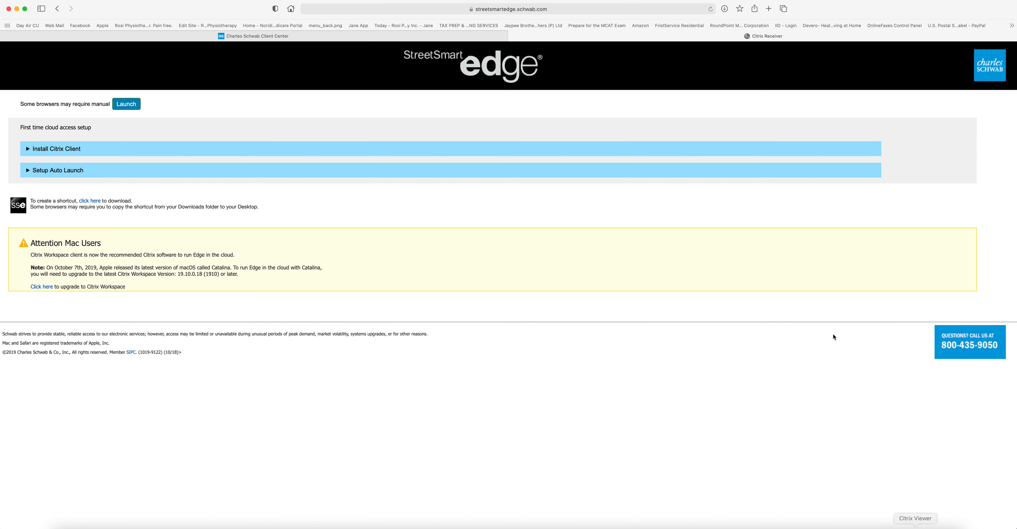
mouse_move(744, 375)
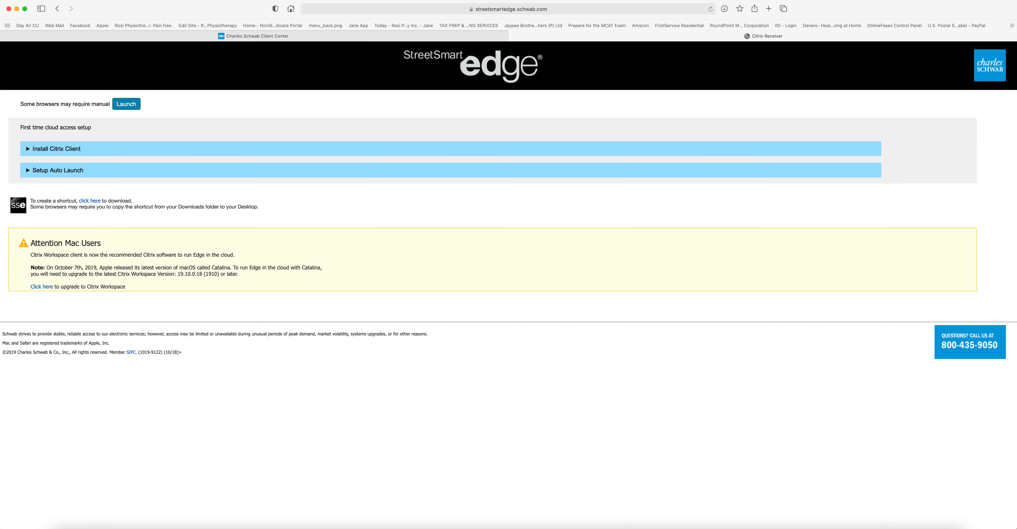
mouse_move(156, 11)
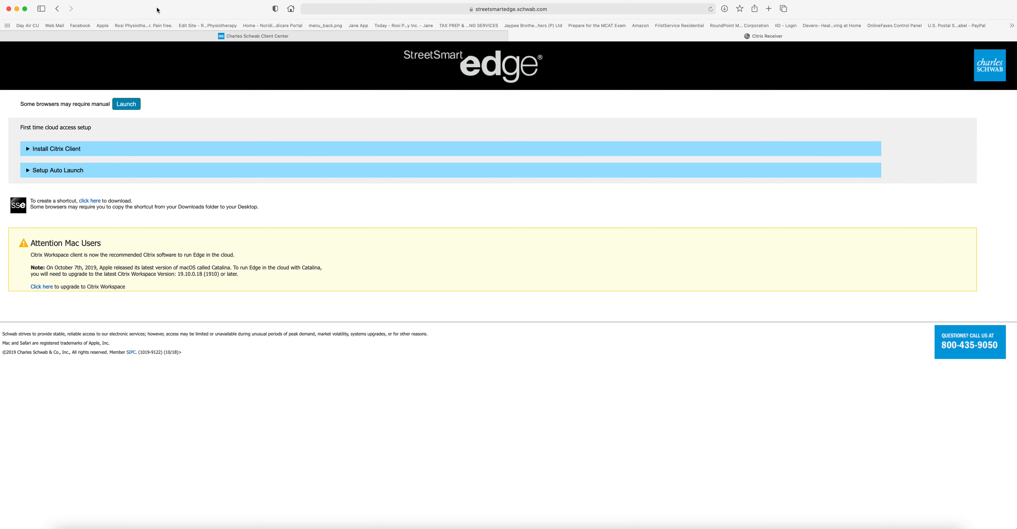
mouse_move(187, 4)
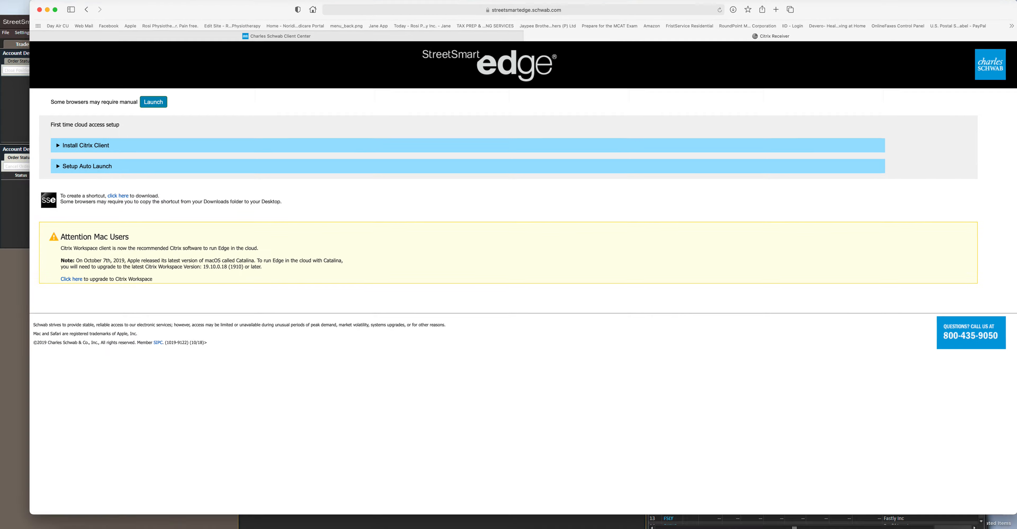
left_click(153, 102)
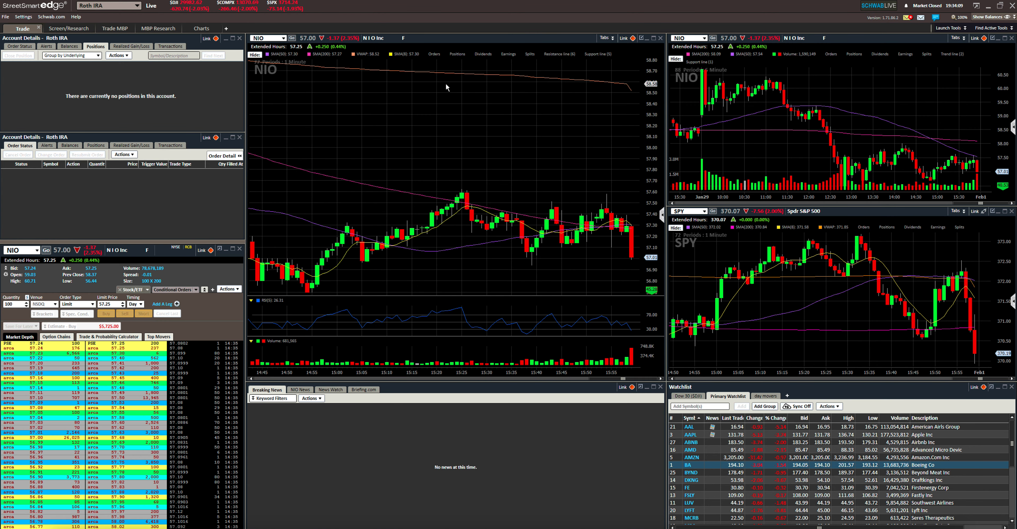
mouse_move(182, 270)
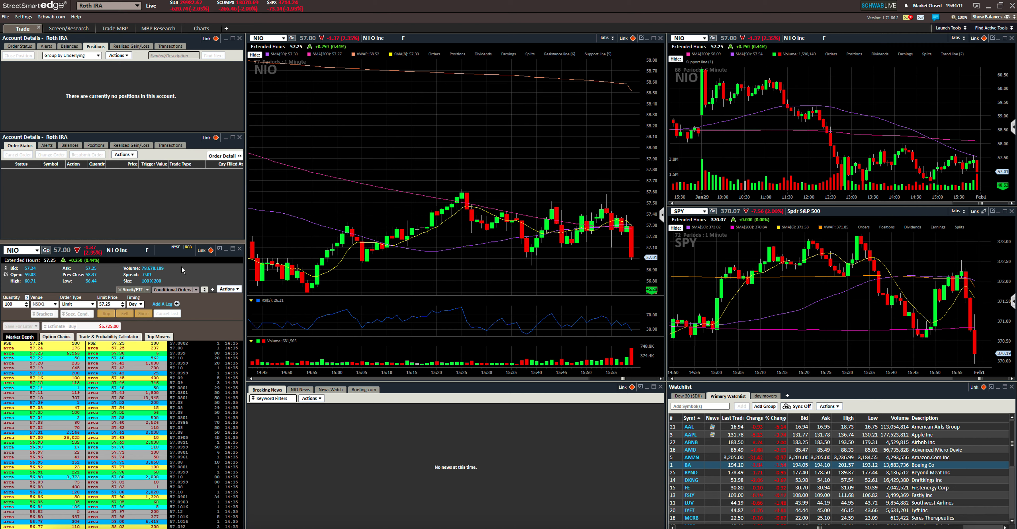
mouse_move(483, 167)
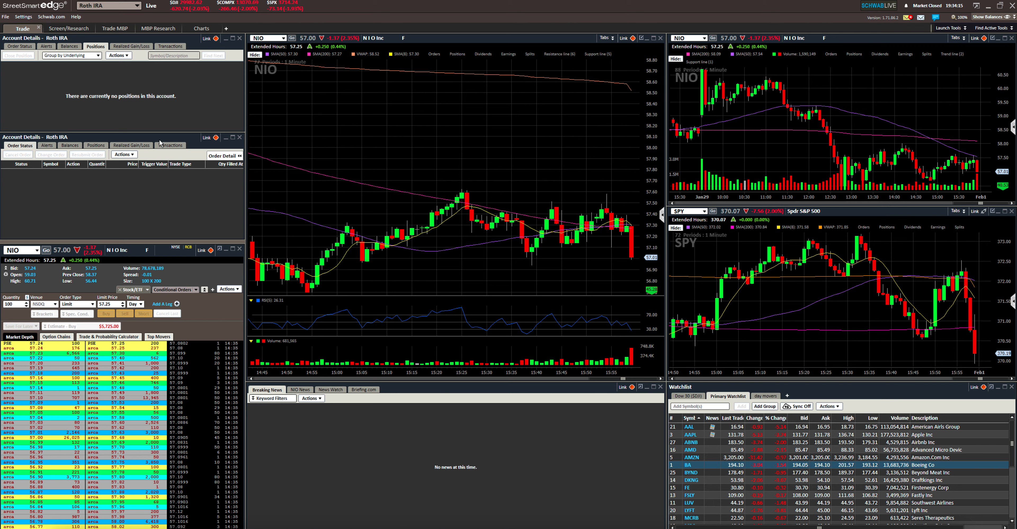
Show the recent-symbols list on the main NIO chart.
left_click(46, 145)
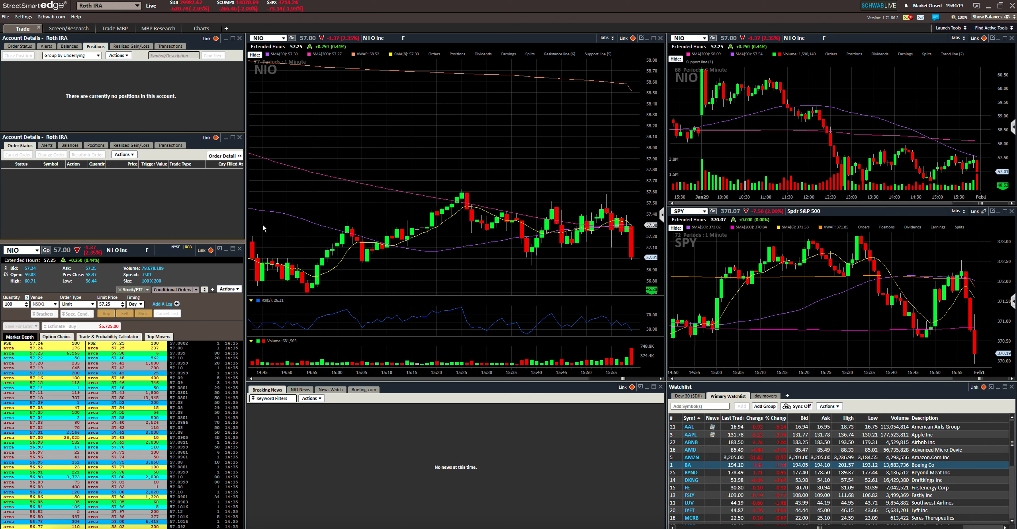
mouse_move(572, 264)
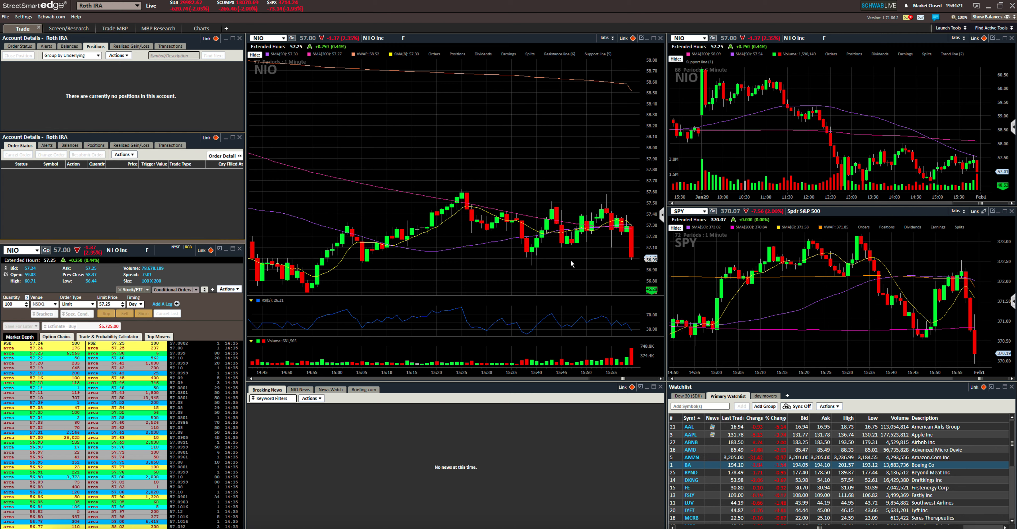
mouse_move(635, 167)
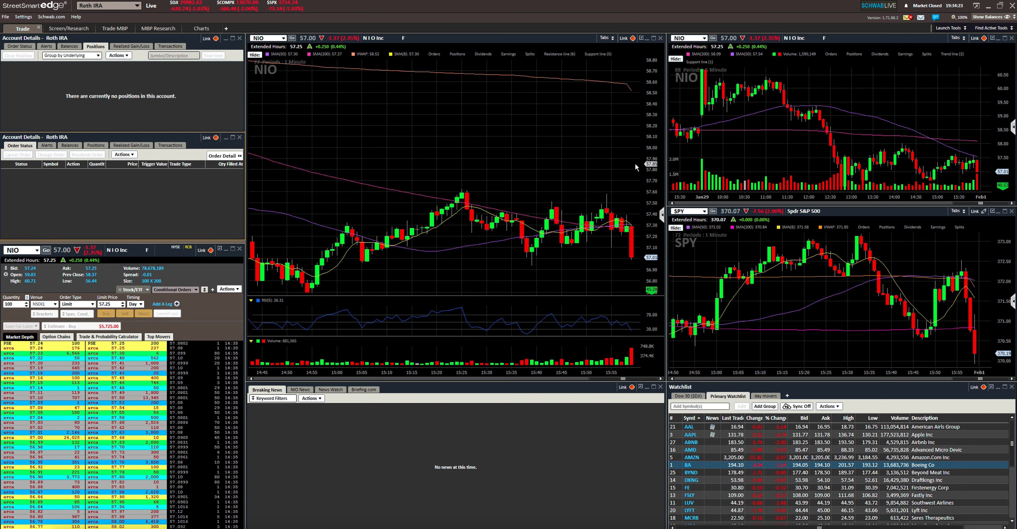
mouse_move(500, 108)
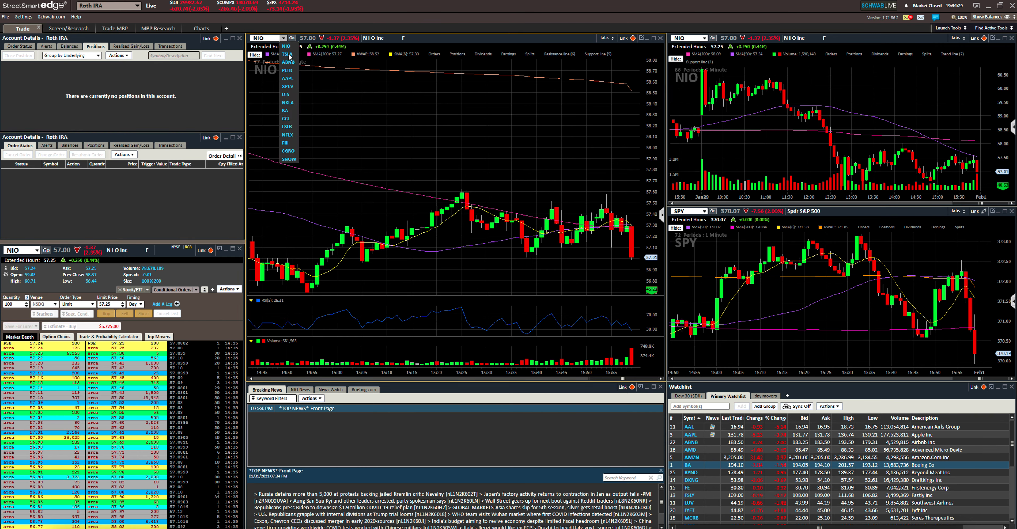
Load TSLA into the linked chart, order entry, market depth and news panels.
left_click(277, 38)
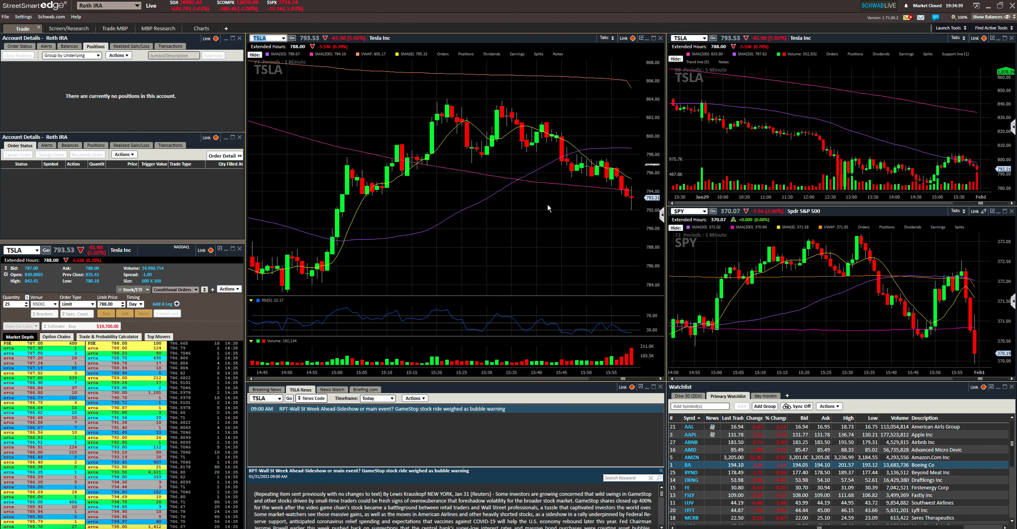
mouse_move(457, 99)
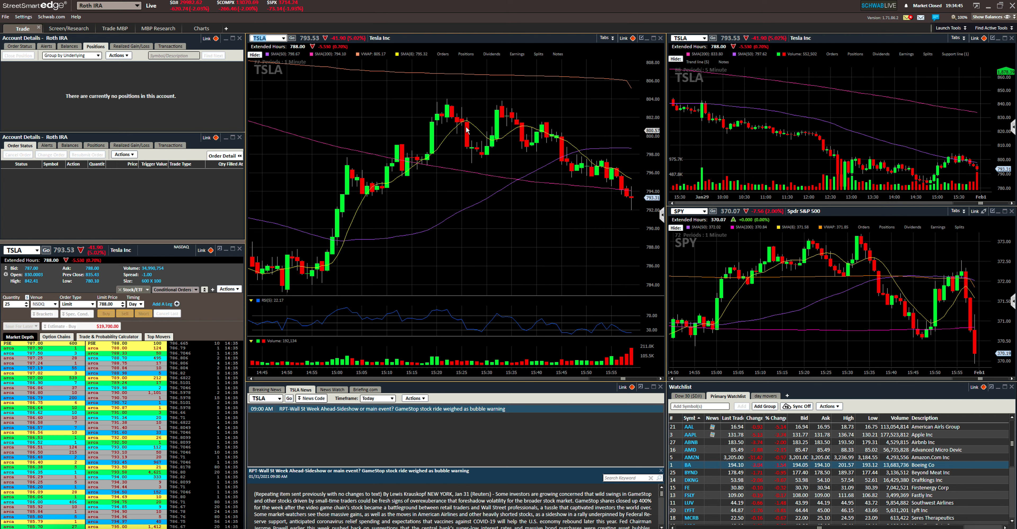
mouse_move(424, 147)
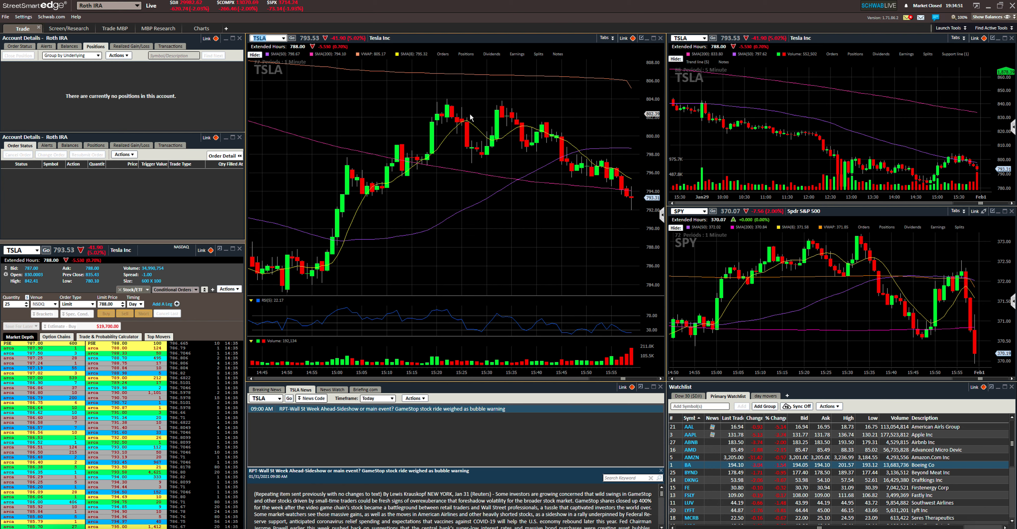
mouse_move(549, 95)
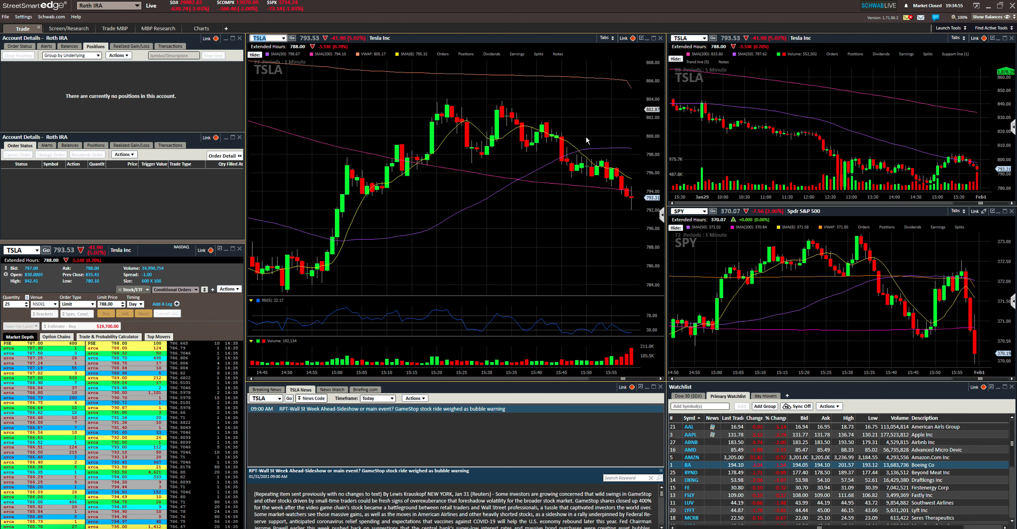
mouse_move(548, 248)
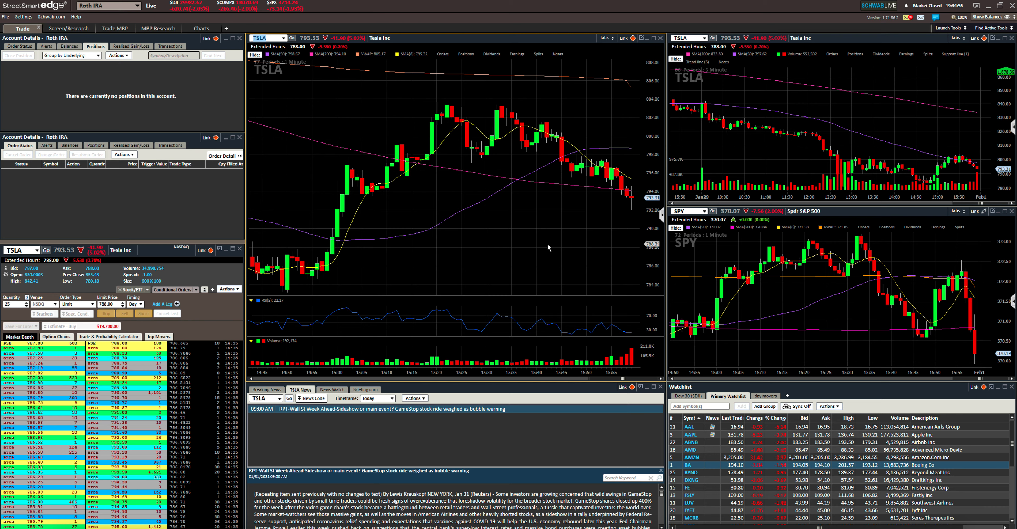